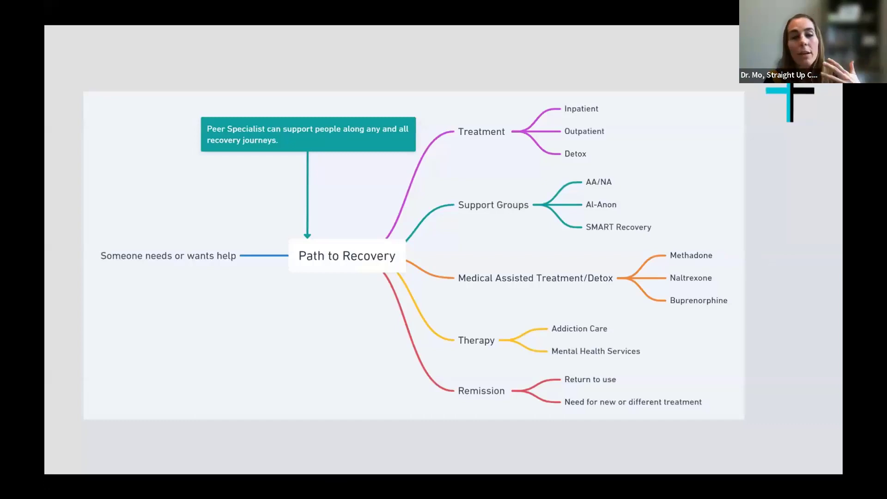
pyautogui.moveTo(523, 127)
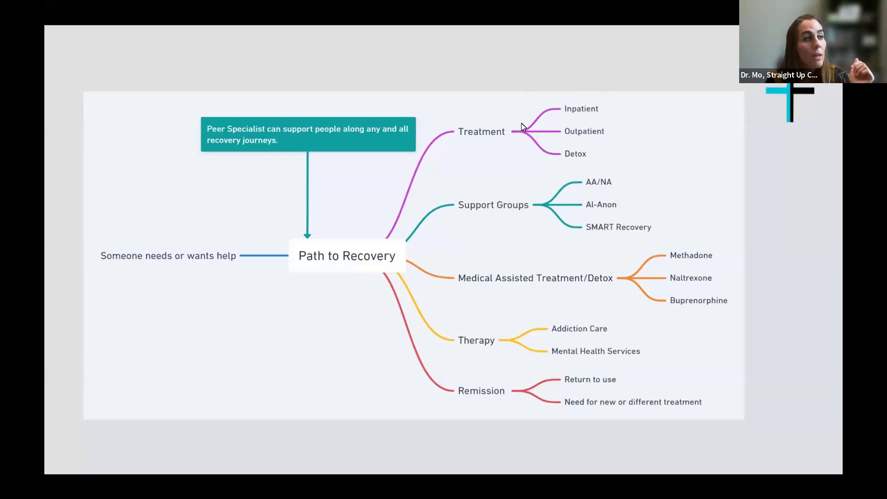
pyautogui.moveTo(440, 183)
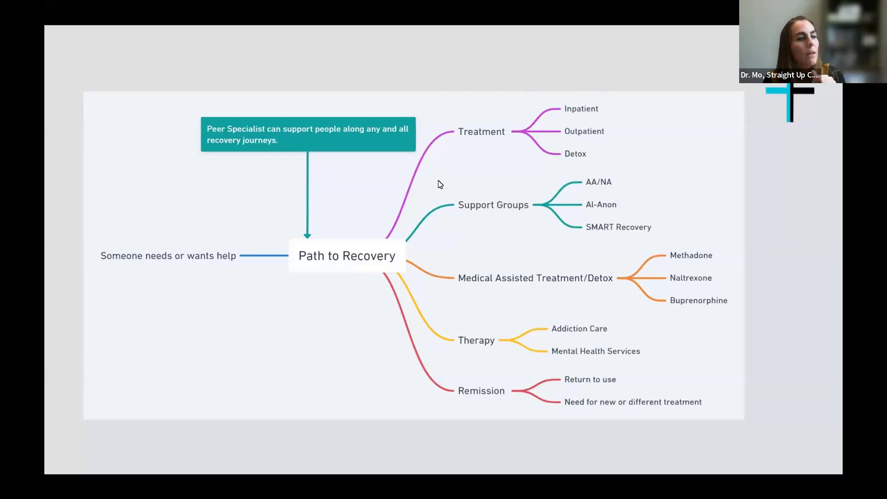
pyautogui.moveTo(645, 299)
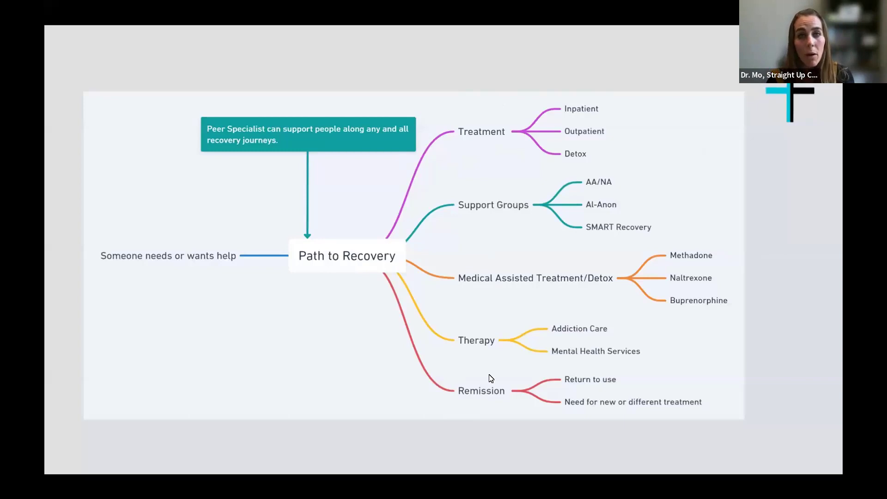
pyautogui.moveTo(171, 205)
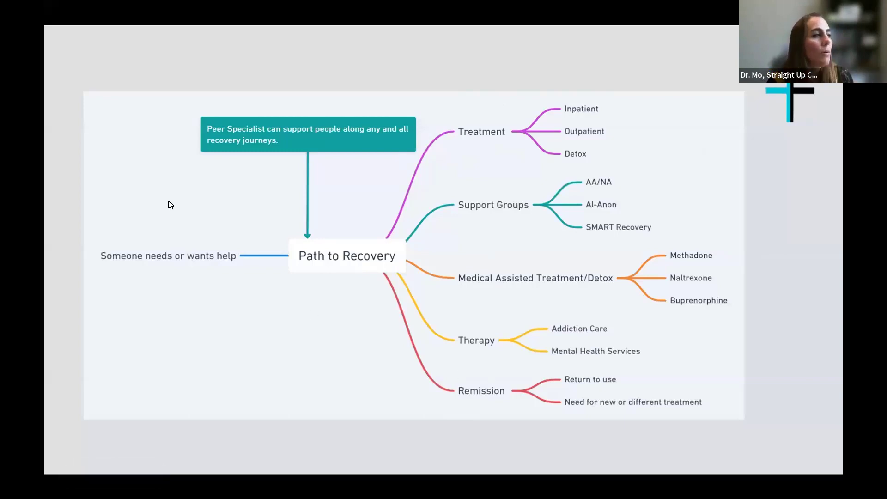
pyautogui.moveTo(256, 127)
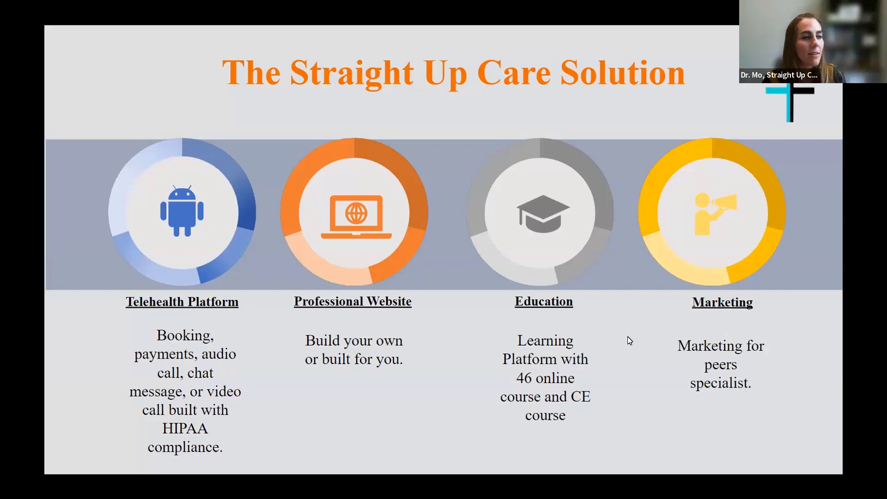
# Advance the shared slideshow to the Where can PS work slide of peer-specialist workplaces
pyautogui.press('Right')
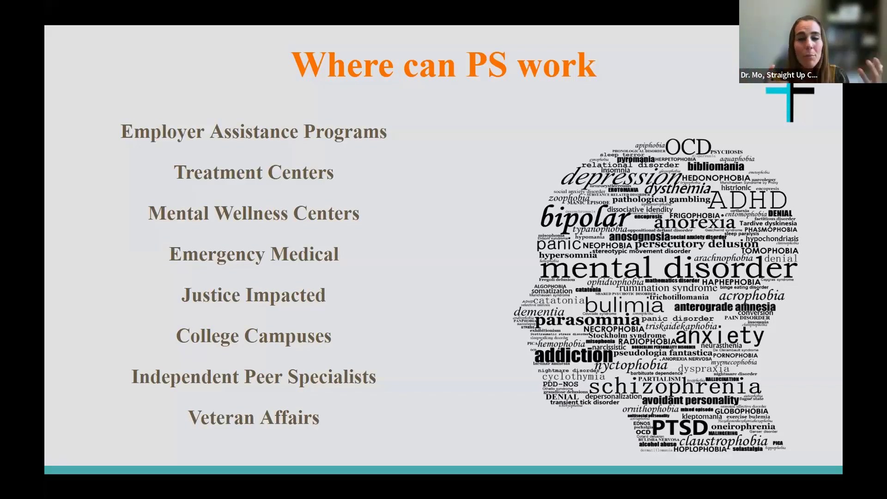
pyautogui.press('Right')
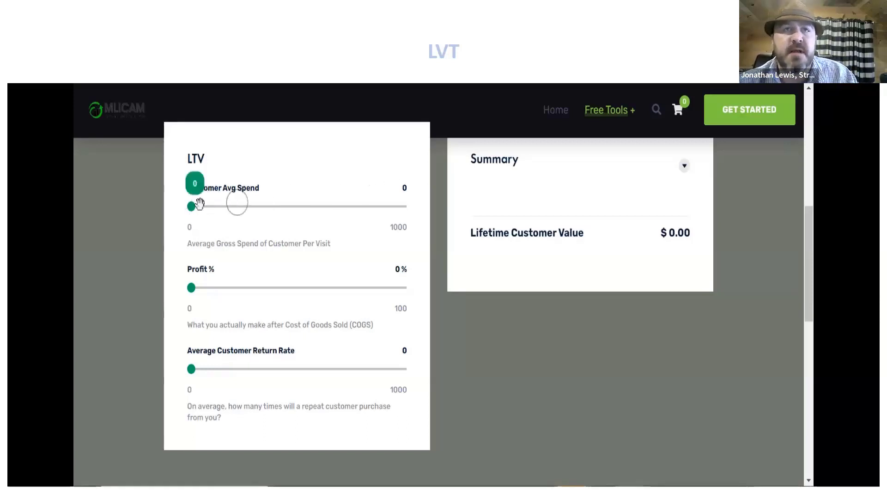
# Set the LTV calculator's average customer spend to 30 and profit to 60%
pyautogui.moveTo(191, 206); pyautogui.dragTo(195, 213)
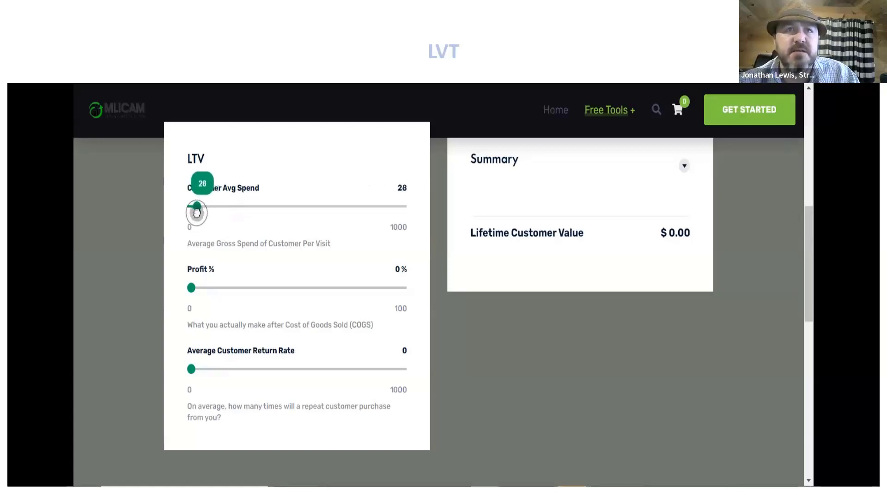
pyautogui.moveTo(196, 206); pyautogui.dragTo(199, 206)
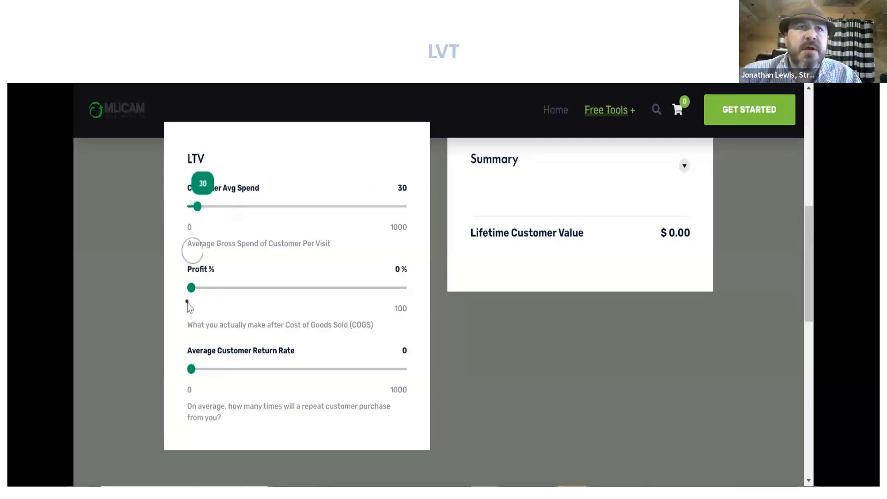
pyautogui.moveTo(191, 287); pyautogui.dragTo(286, 287)
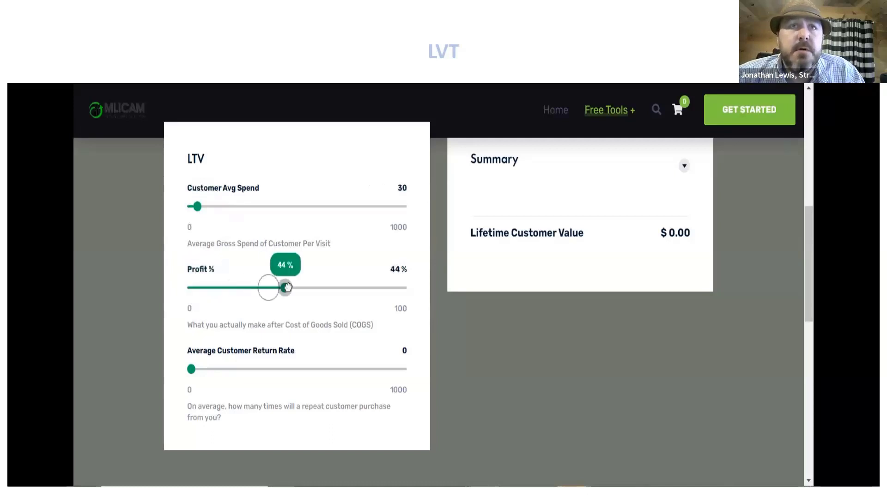
pyautogui.moveTo(285, 287); pyautogui.dragTo(334, 289)
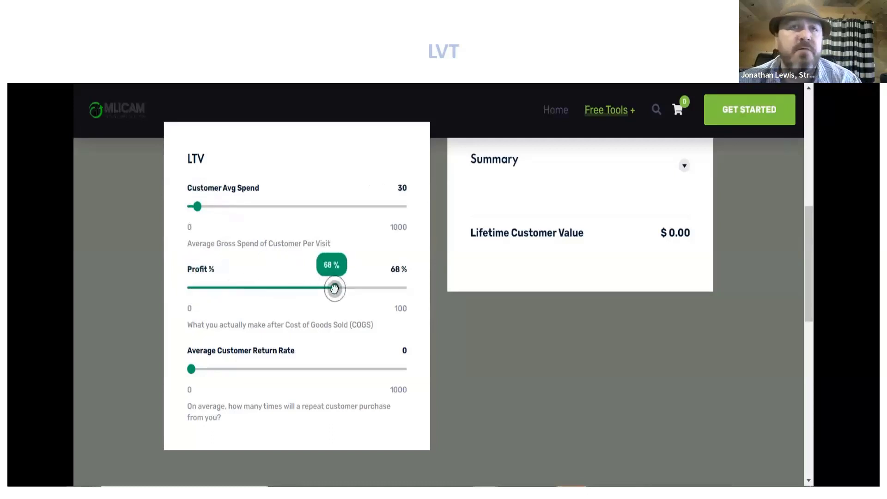
pyautogui.moveTo(334, 288); pyautogui.dragTo(333, 288)
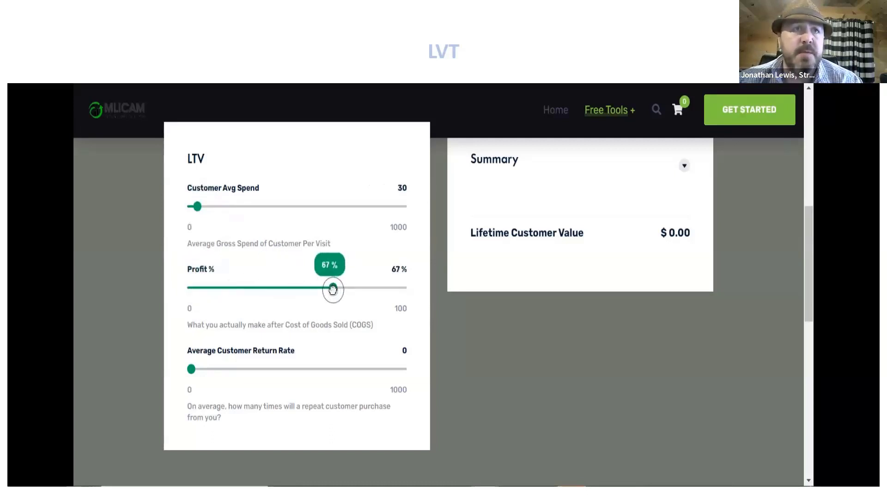
pyautogui.moveTo(332, 288); pyautogui.dragTo(326, 290)
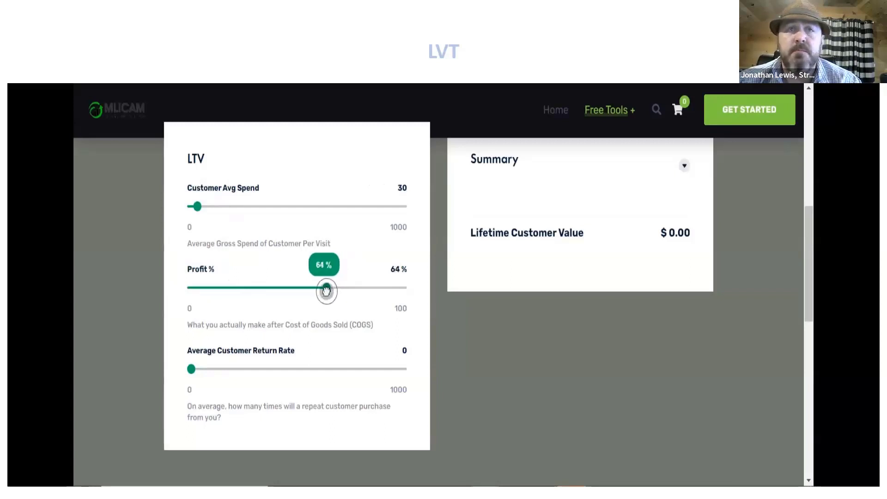
pyautogui.moveTo(326, 291); pyautogui.dragTo(321, 291)
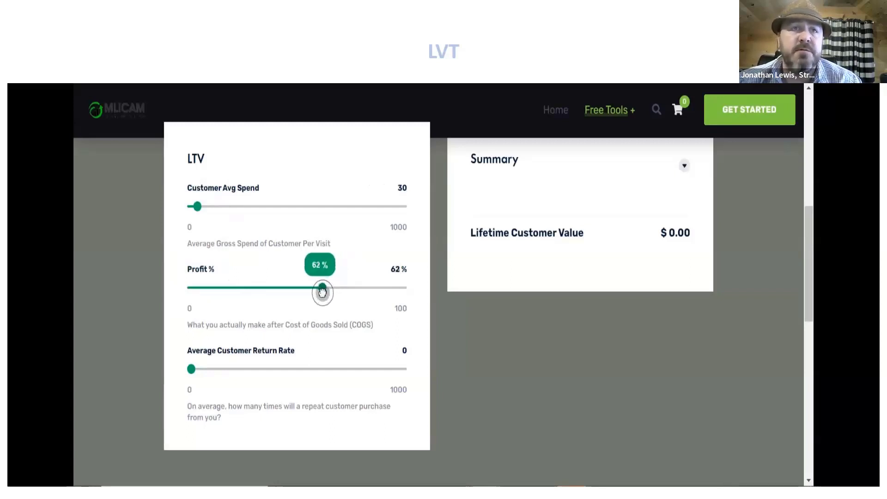
pyautogui.moveTo(322, 291); pyautogui.dragTo(317, 290)
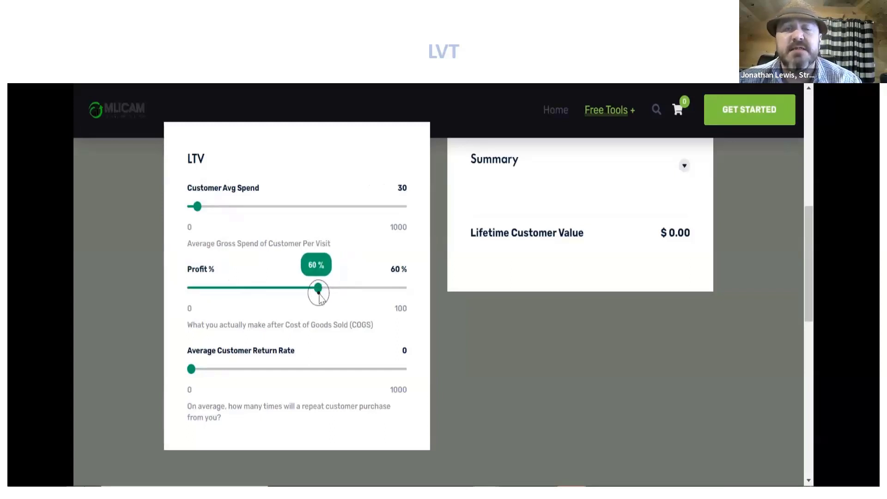
# Set the customer return rate to 52 and raise profit to 80%, giving $1,248.00 lifetime value
pyautogui.moveTo(192, 368); pyautogui.dragTo(195, 369)
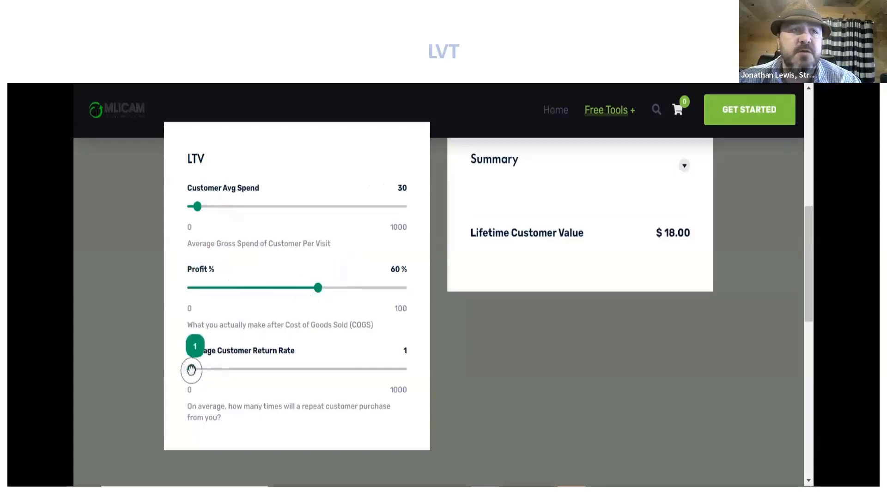
pyautogui.moveTo(191, 369); pyautogui.dragTo(203, 369)
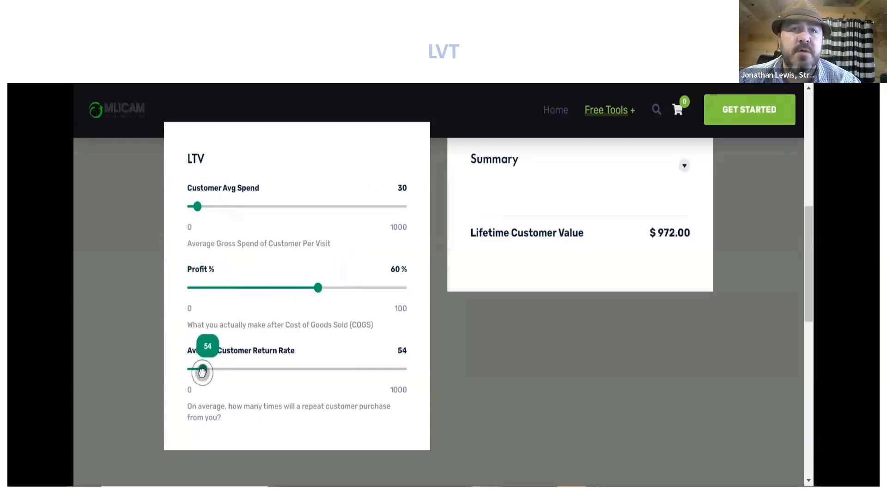
pyautogui.moveTo(202, 370); pyautogui.dragTo(205, 371)
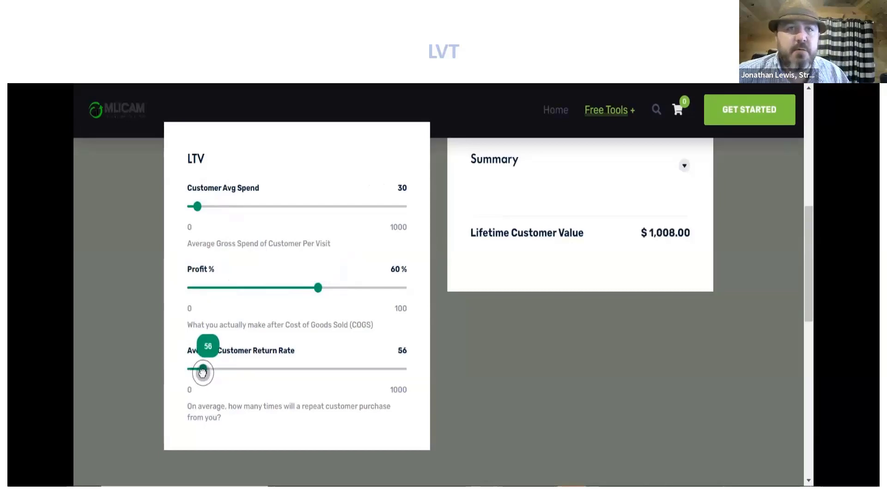
pyautogui.moveTo(203, 369); pyautogui.dragTo(201, 370)
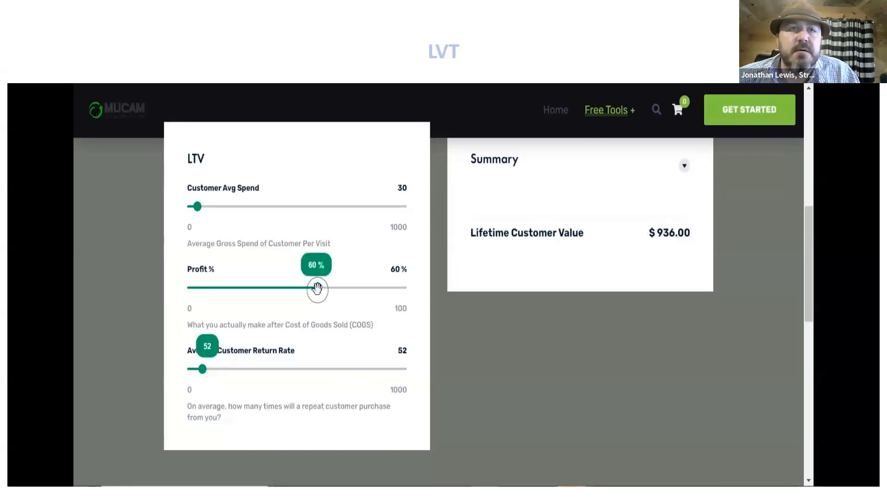
pyautogui.moveTo(316, 287); pyautogui.dragTo(354, 291)
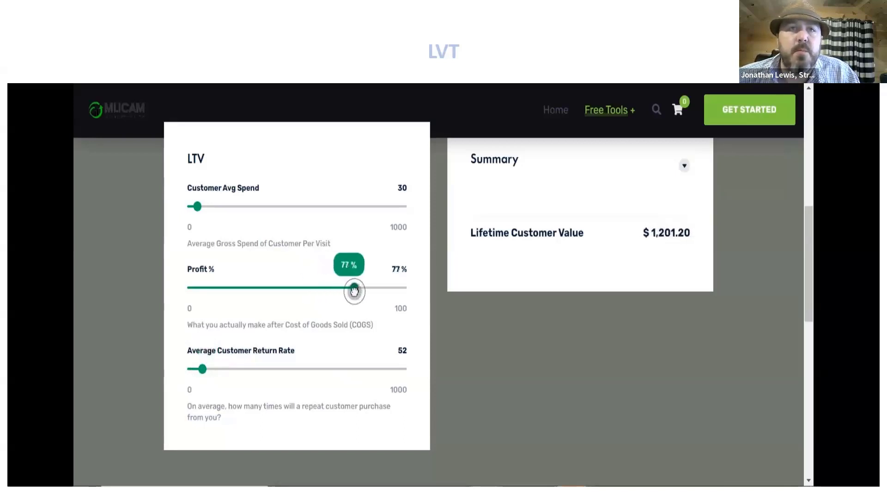
pyautogui.moveTo(352, 291); pyautogui.dragTo(360, 293)
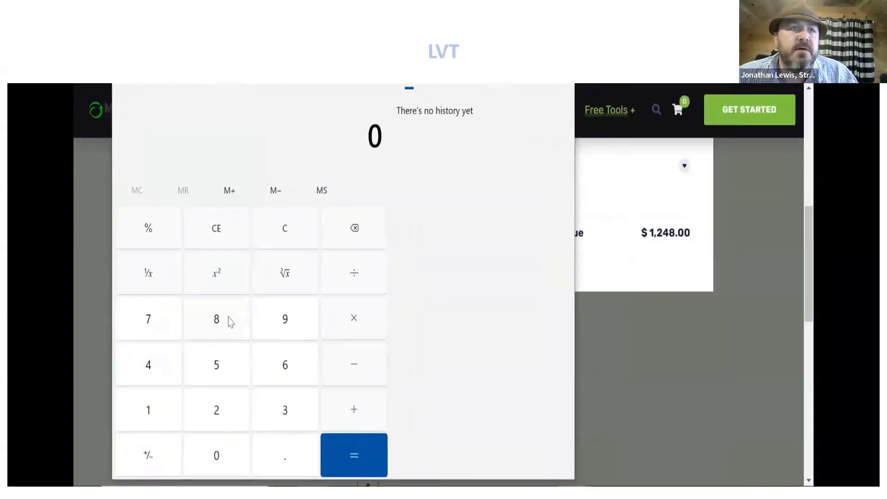
# In Windows Calculator, compute 1248 × 20 = 24,960, then start 1248 × 40
pyautogui.click(216, 409)
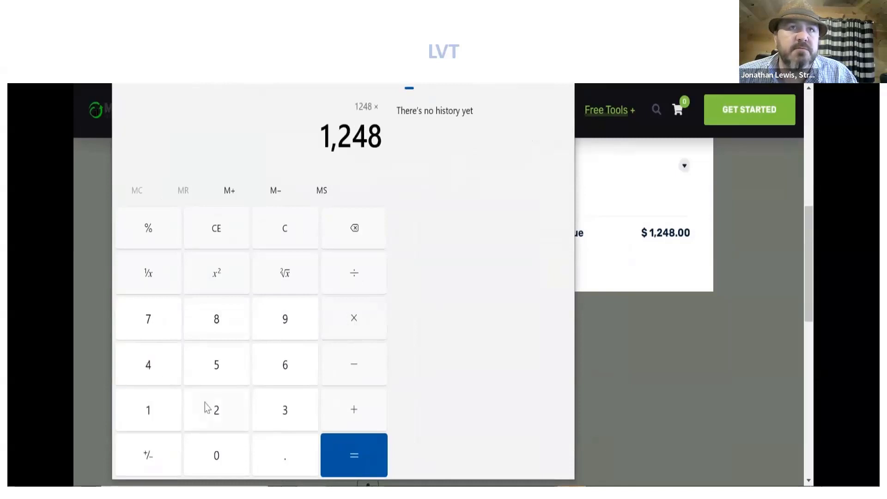
pyautogui.click(353, 455)
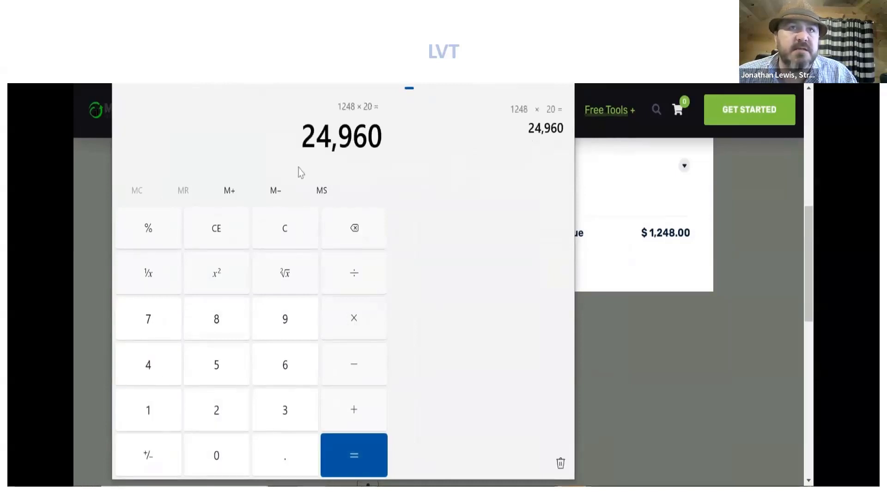
pyautogui.moveTo(441, 167)
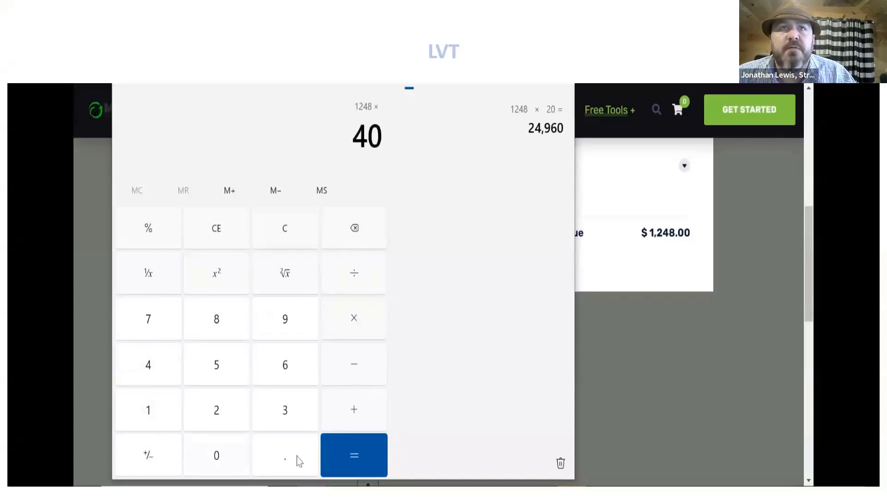
pyautogui.click(354, 455)
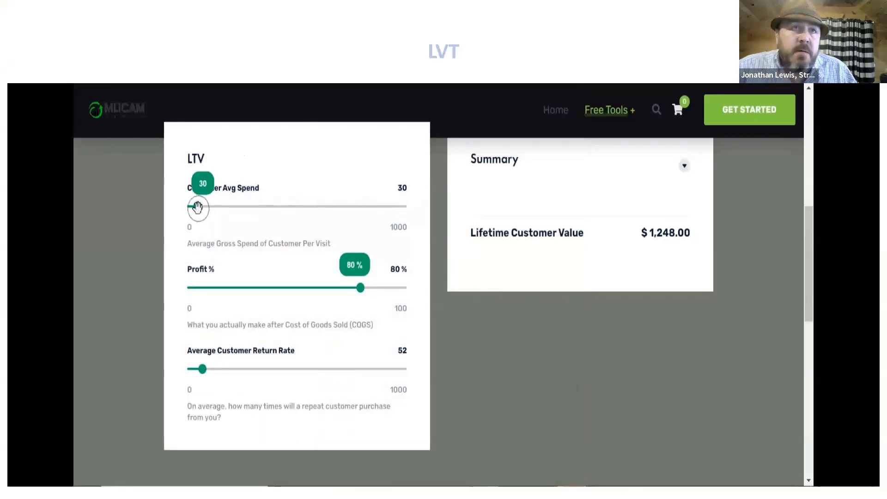
# Nudge the average customer spend up into the 40s, settling at 41 for $1,705.60 lifetime value
pyautogui.moveTo(194, 207); pyautogui.dragTo(200, 207)
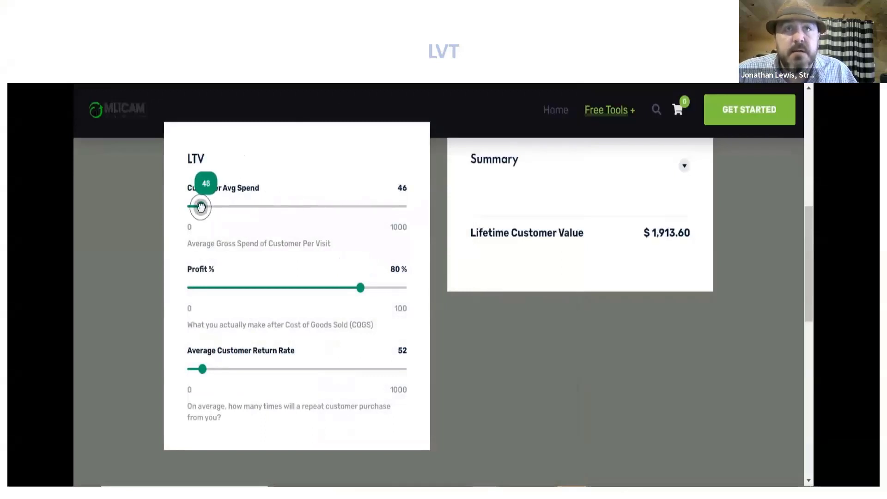
pyautogui.moveTo(198, 207); pyautogui.dragTo(202, 207)
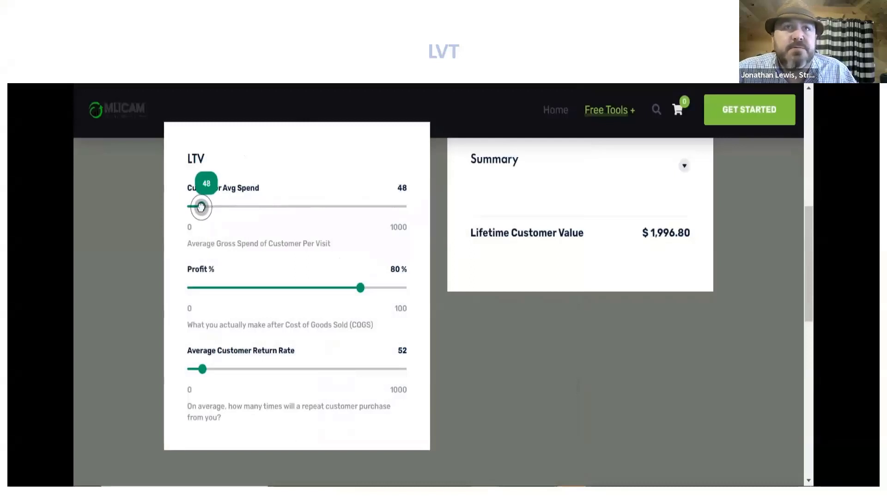
pyautogui.moveTo(201, 206); pyautogui.dragTo(198, 206)
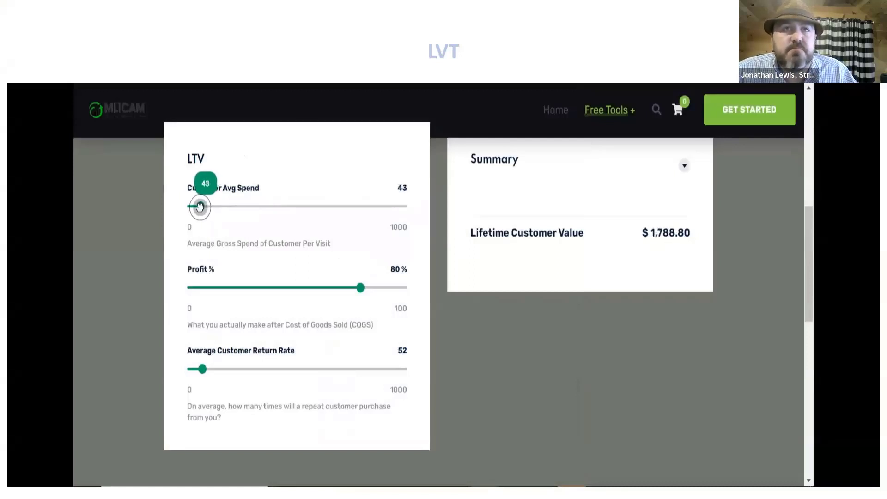
pyautogui.moveTo(201, 206); pyautogui.dragTo(198, 206)
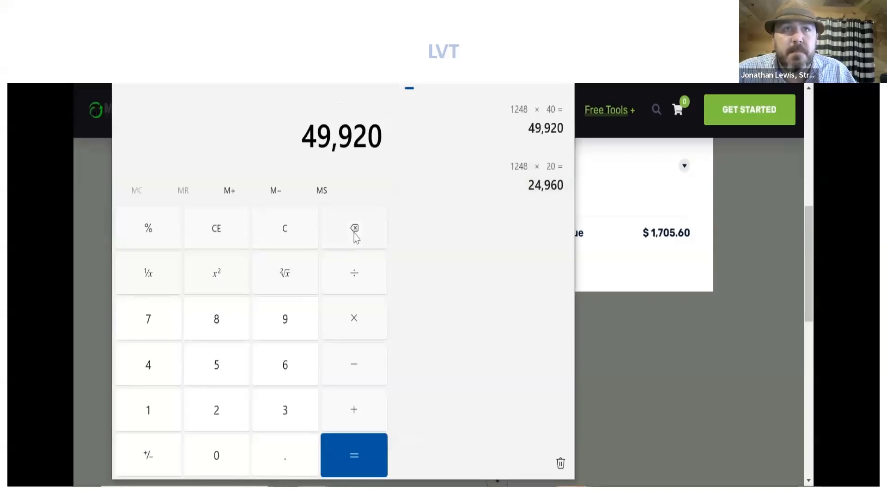
# Clear the calculator after 1248 × 40 = 49,920 and begin entering 1705 × 40
pyautogui.click(285, 228)
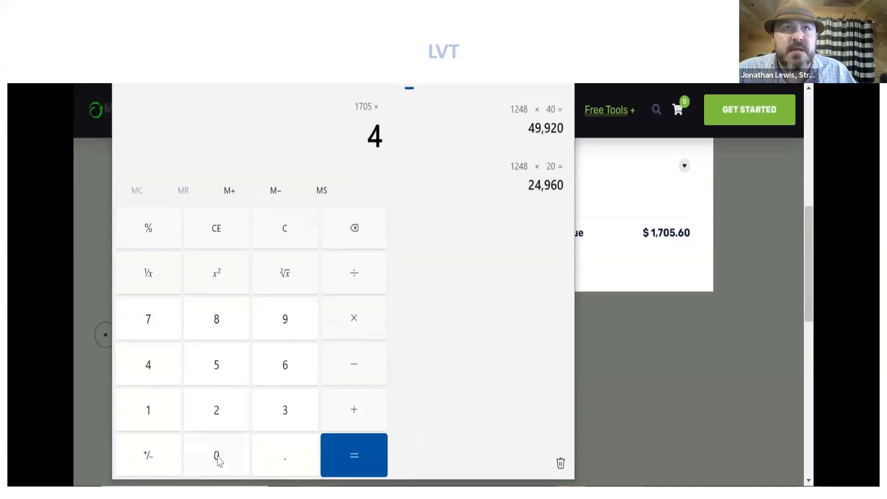
pyautogui.click(354, 454)
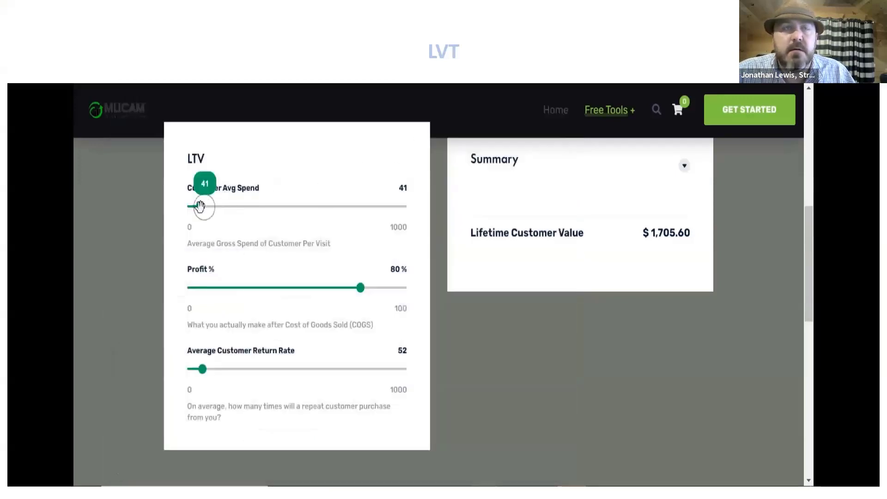
# Raise the average spend to 70 for a $2,912.00 lifetime value and load 2912 × into the calculator
pyautogui.moveTo(200, 205); pyautogui.dragTo(210, 205)
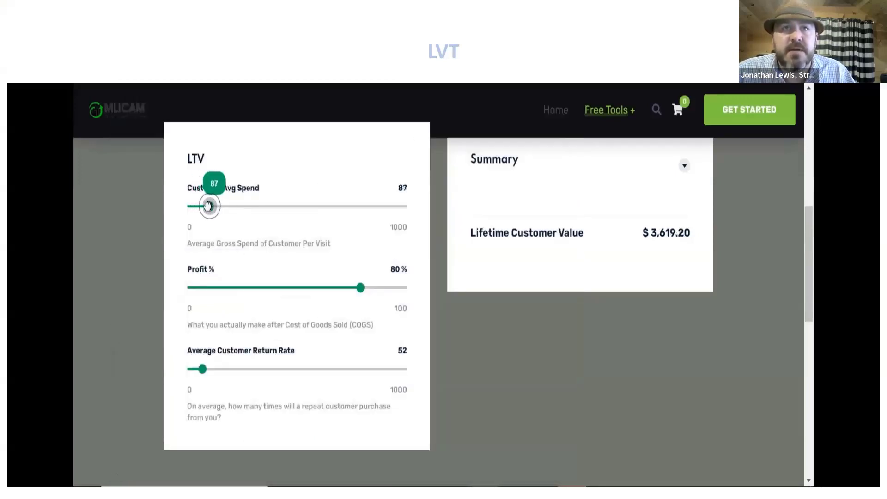
pyautogui.moveTo(210, 206); pyautogui.dragTo(203, 206)
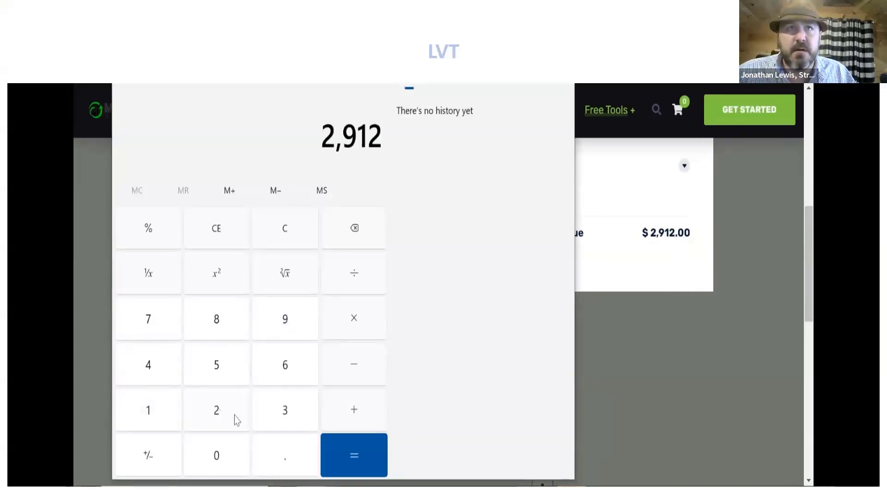
pyautogui.click(354, 317)
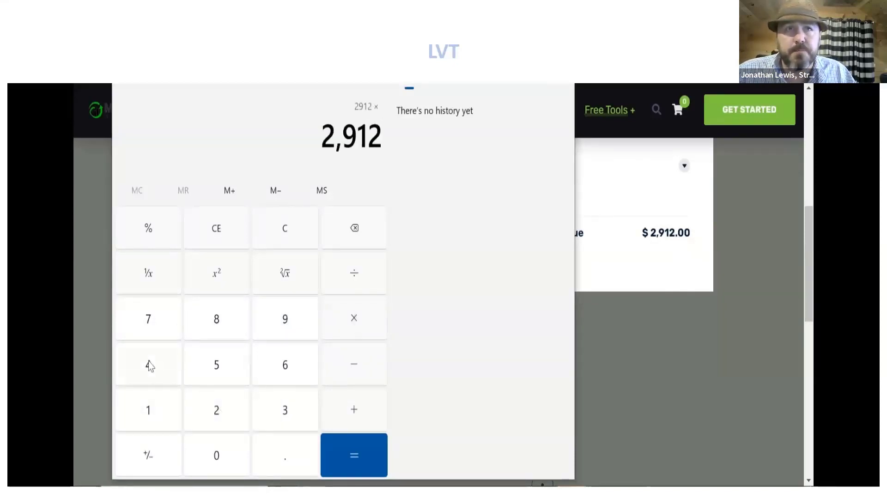
pyautogui.click(353, 455)
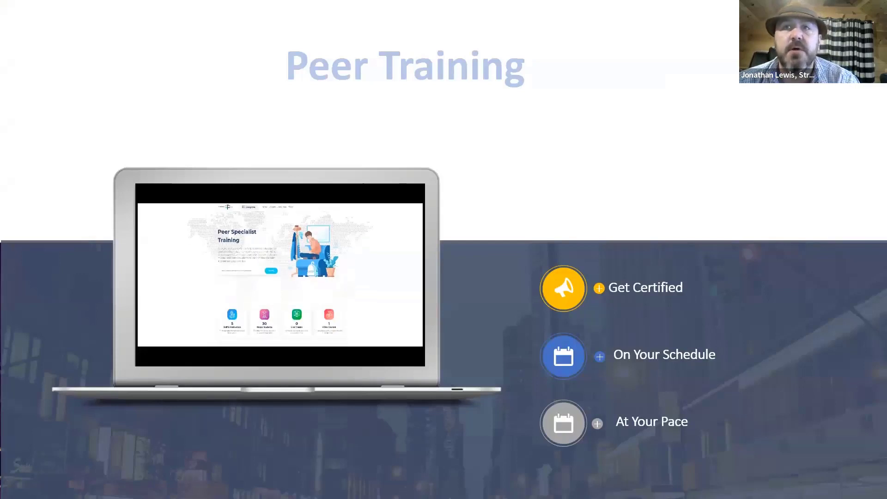
# Scroll the shared slideshow forward through the Peer Training slide toward the Directory slide
pyautogui.scroll(-3)
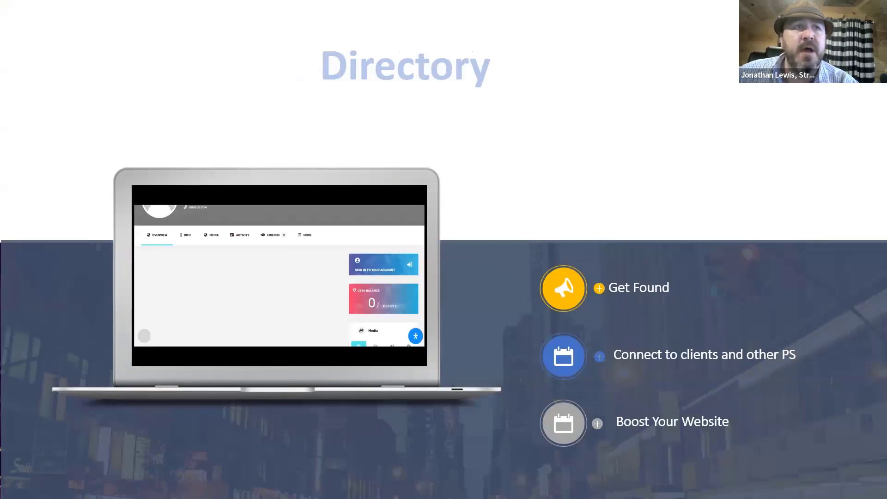
# Scroll through the Directory slide's profile demo and on to the Matching slide
pyautogui.scroll(-3)
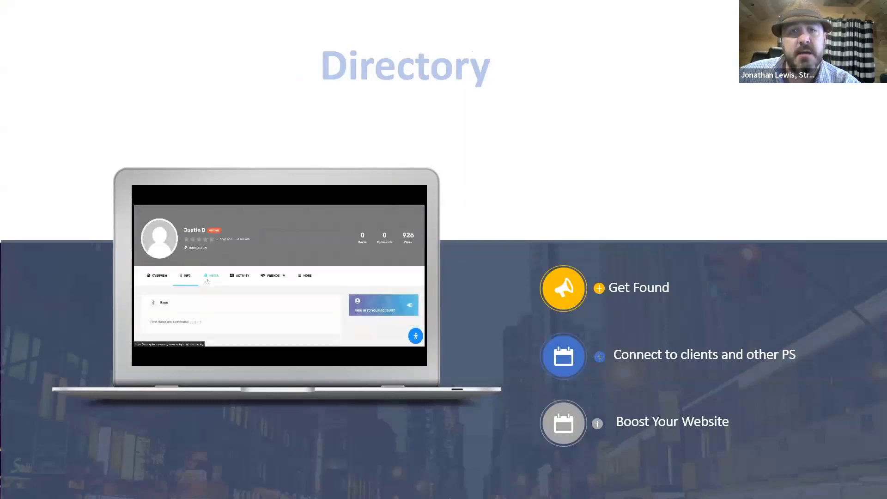
pyautogui.scroll(-3)
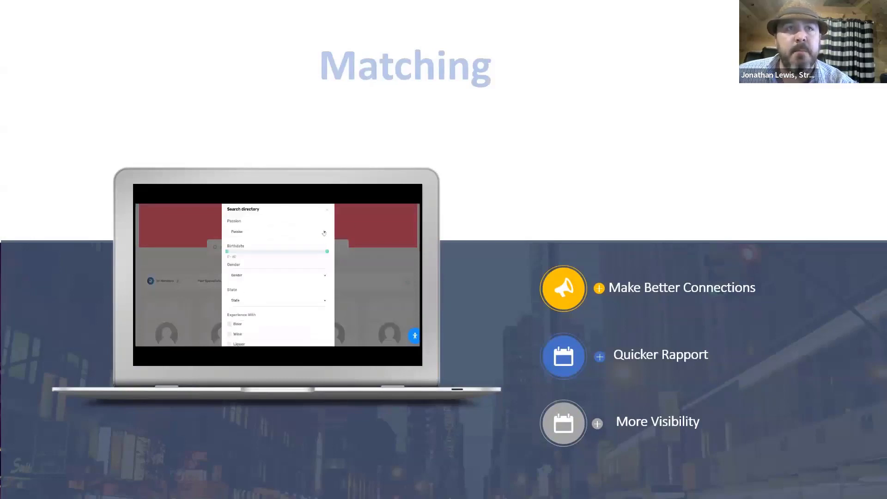
# Play the Matching slide's search-directory demo, then advance to the Telehealth App slide
pyautogui.click(276, 231)
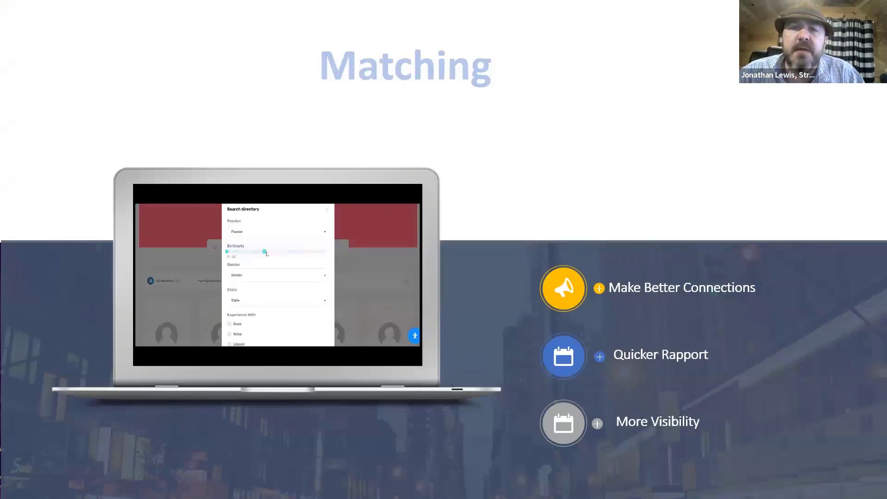
pyautogui.moveTo(266, 251); pyautogui.dragTo(293, 251)
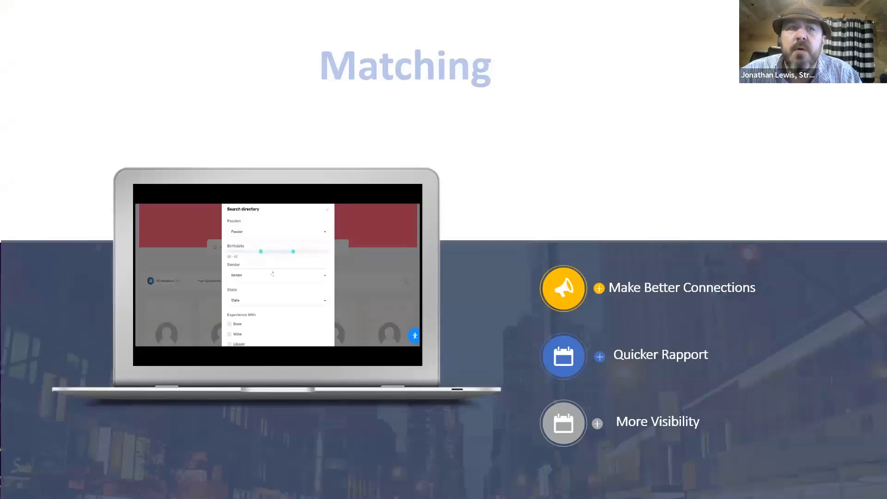
pyautogui.click(276, 275)
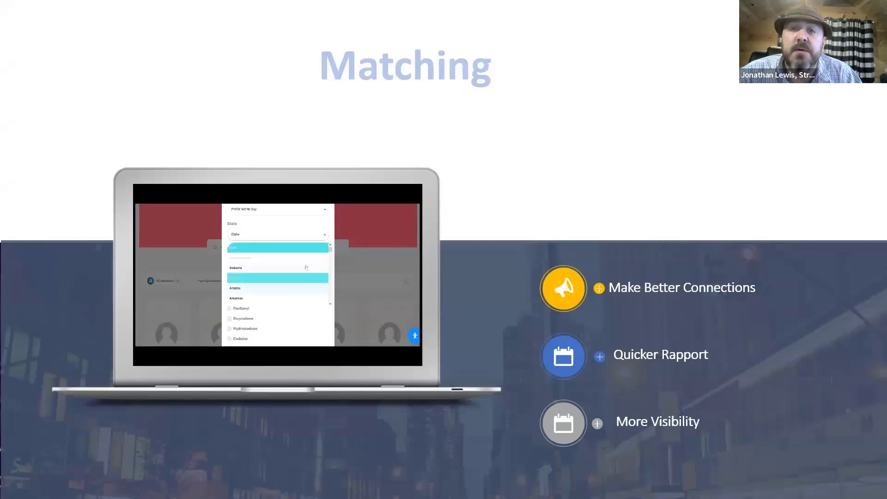
pyautogui.scroll(-3)
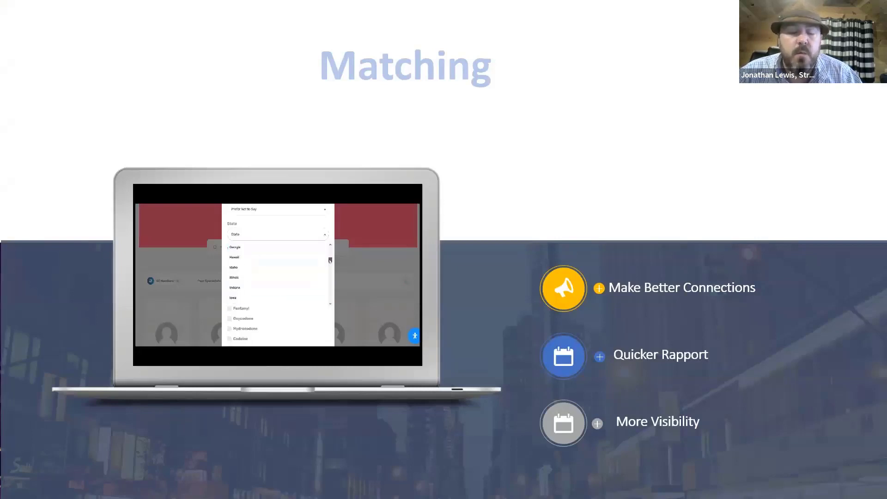
pyautogui.scroll(-3)
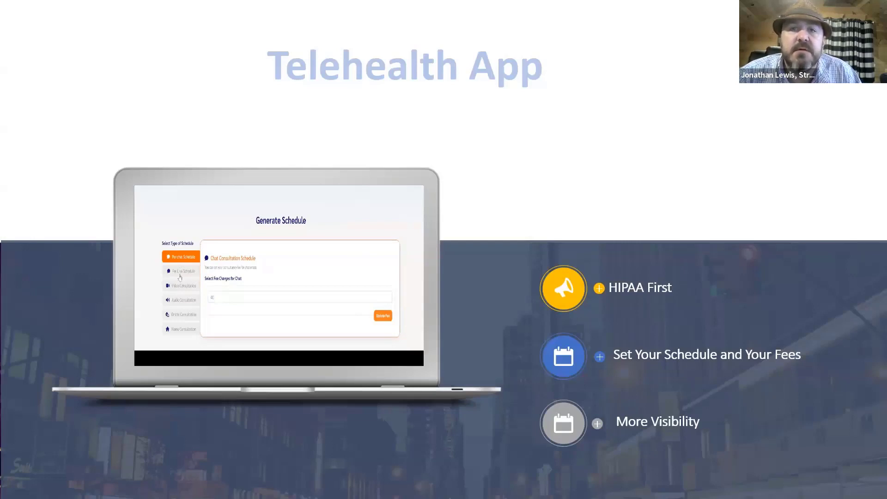
# Play the Telehealth App slide's Generate Schedule demo through to the video consultation schedule
pyautogui.click(180, 270)
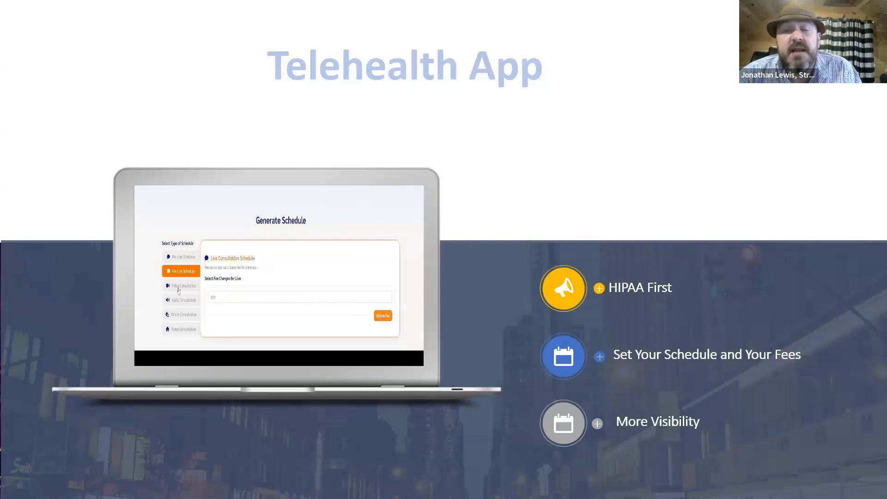
pyautogui.click(180, 286)
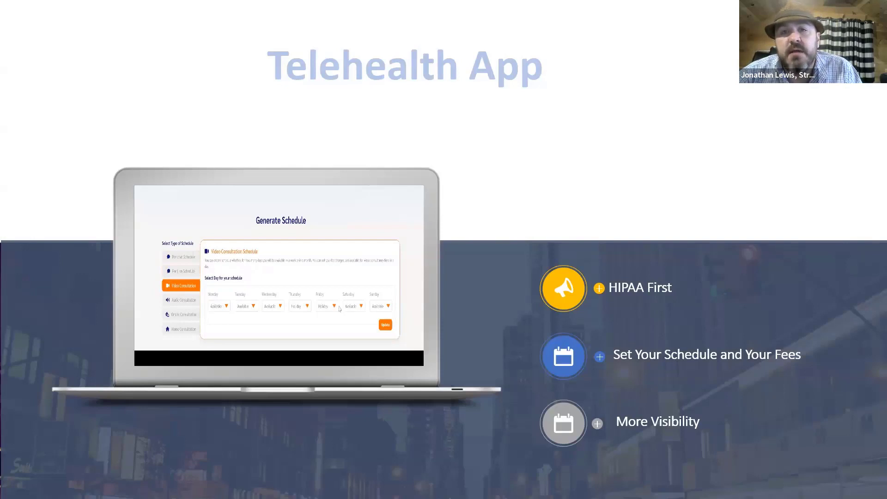
pyautogui.click(387, 306)
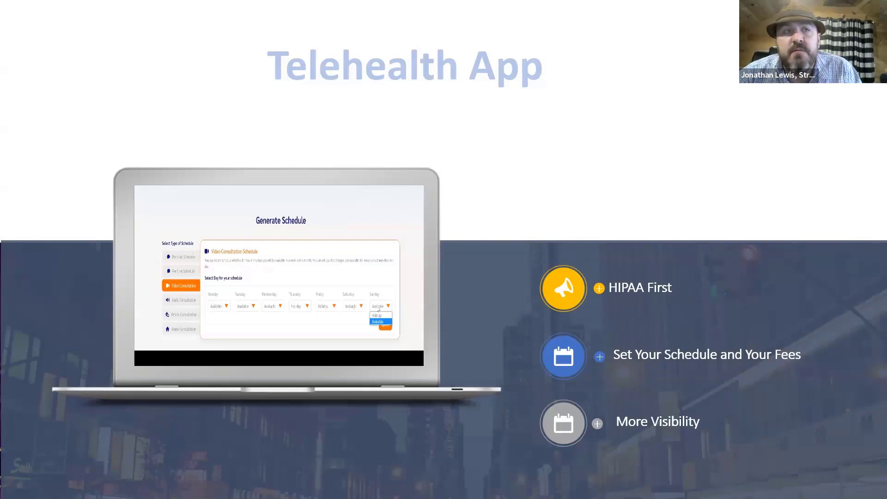
pyautogui.click(381, 320)
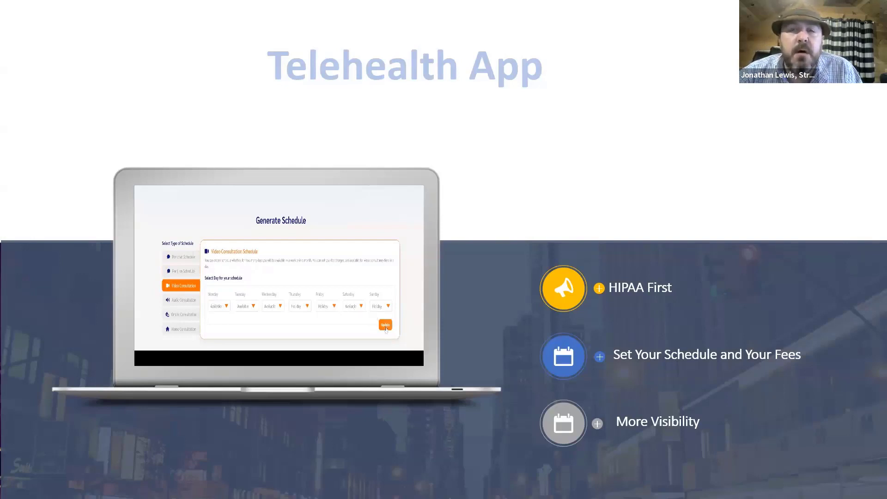
pyautogui.click(385, 324)
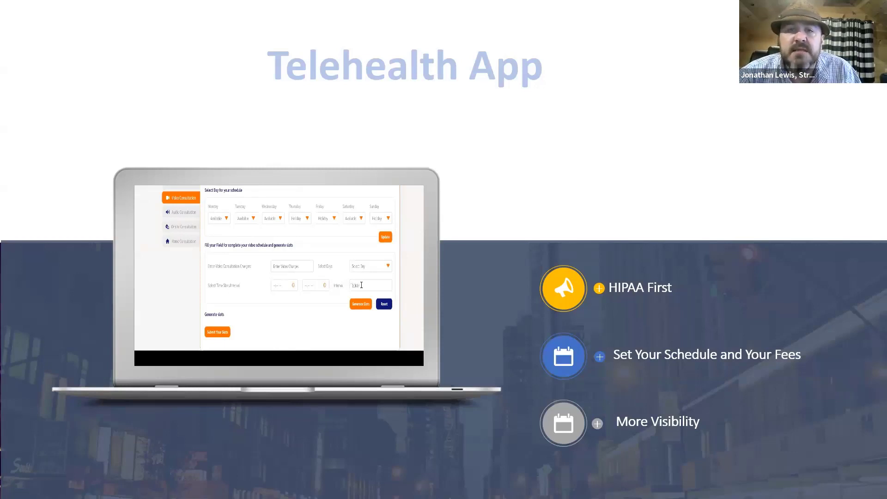
pyautogui.write('6')
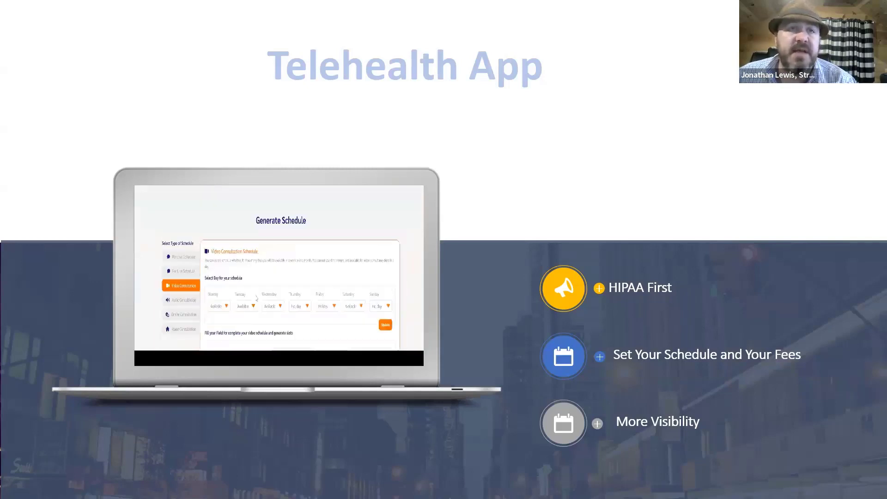
pyautogui.click(180, 300)
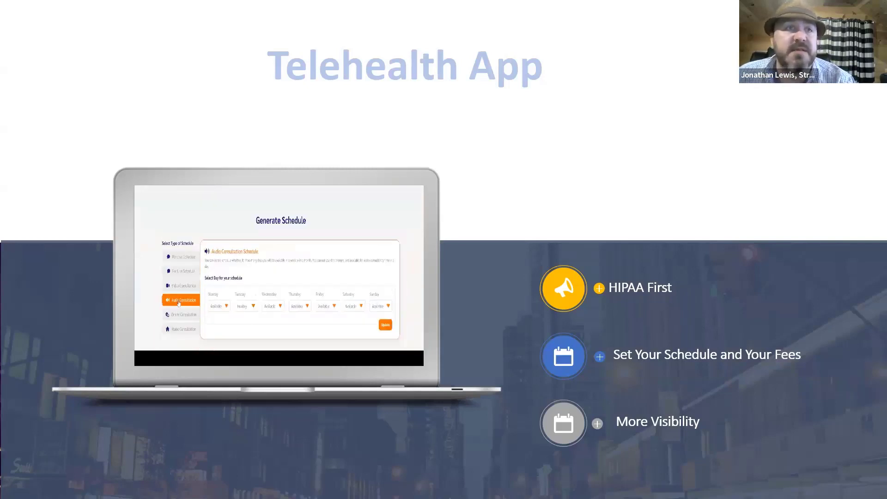